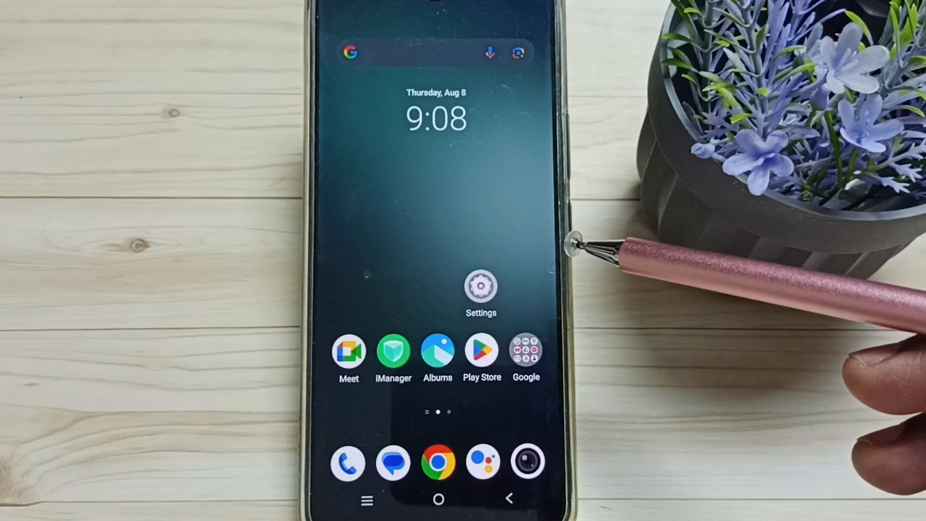
pyautogui.moveTo(520, 289)
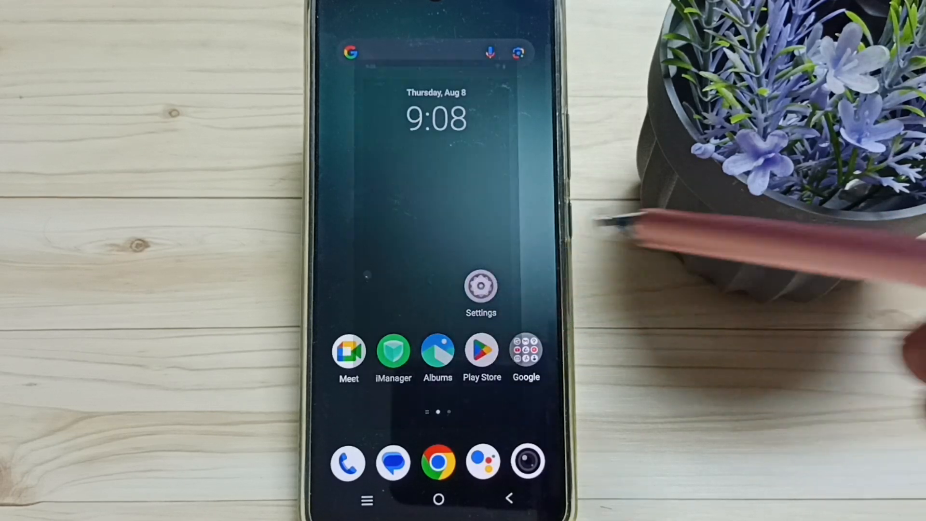
# Step: Go from the home screen into Settings and down to the System section
pyautogui.click(481, 289)
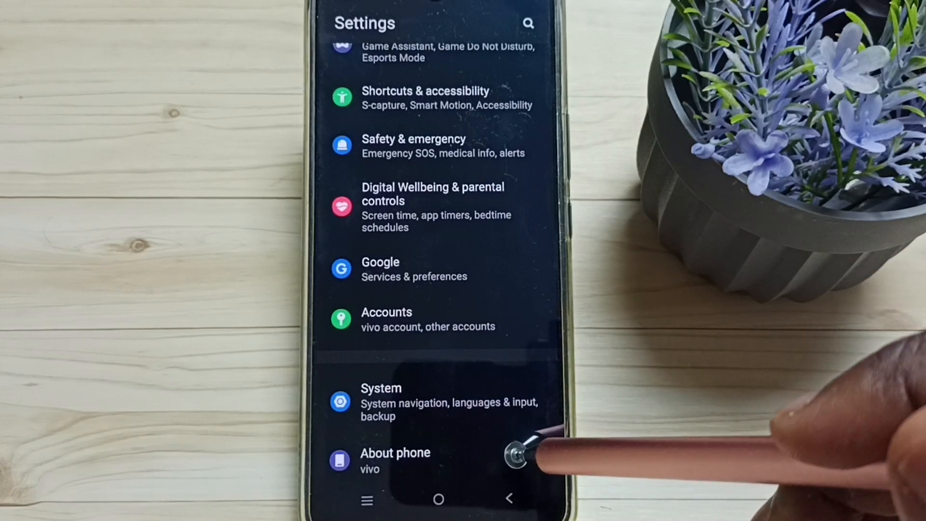
pyautogui.click(395, 461)
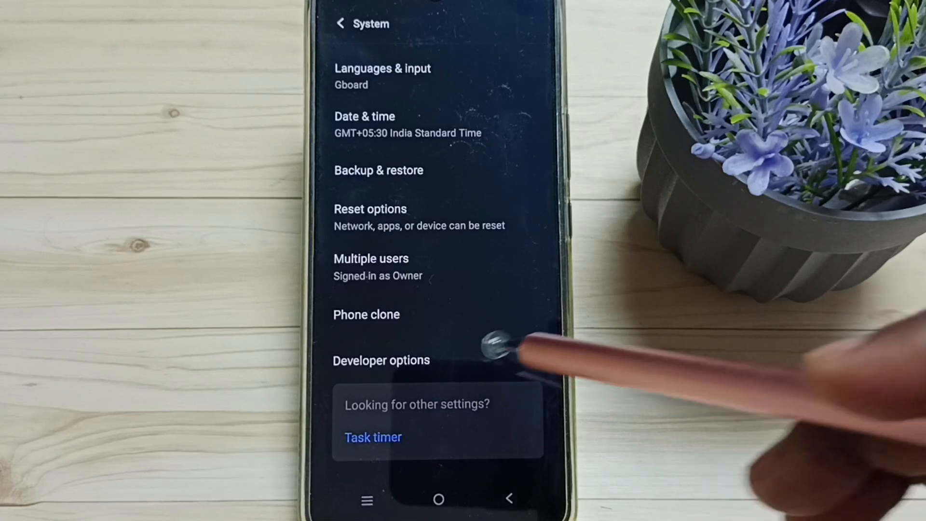
# Step: Enter Developer options and scroll to the Debugging section with USB debugging
pyautogui.click(381, 361)
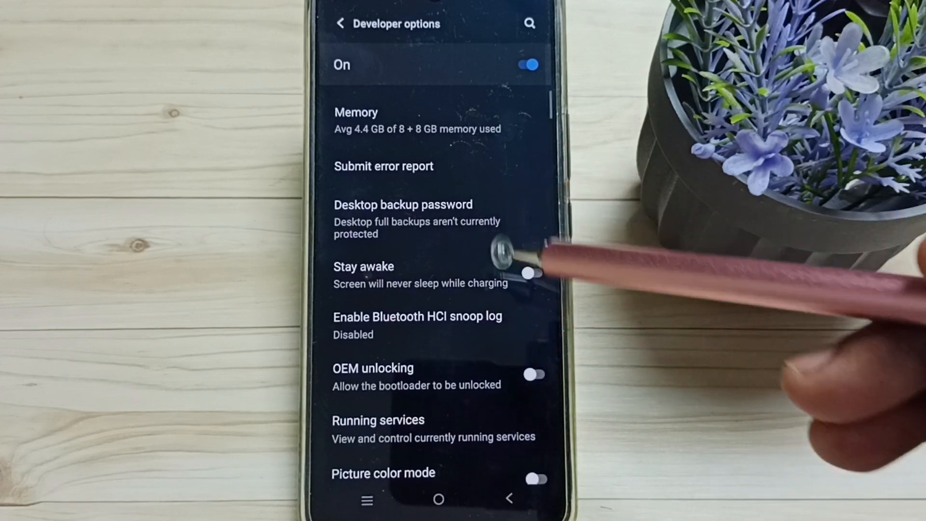
pyautogui.scroll(-3)
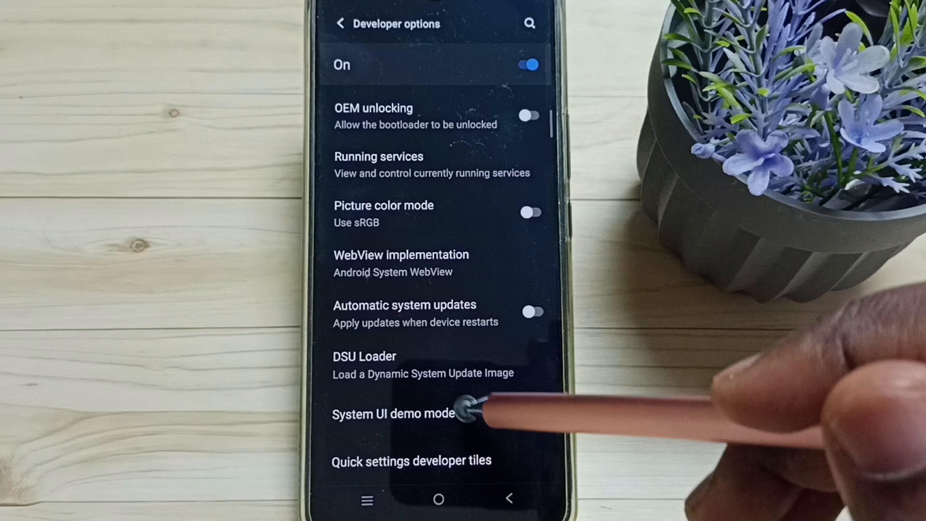
pyautogui.scroll(-3)
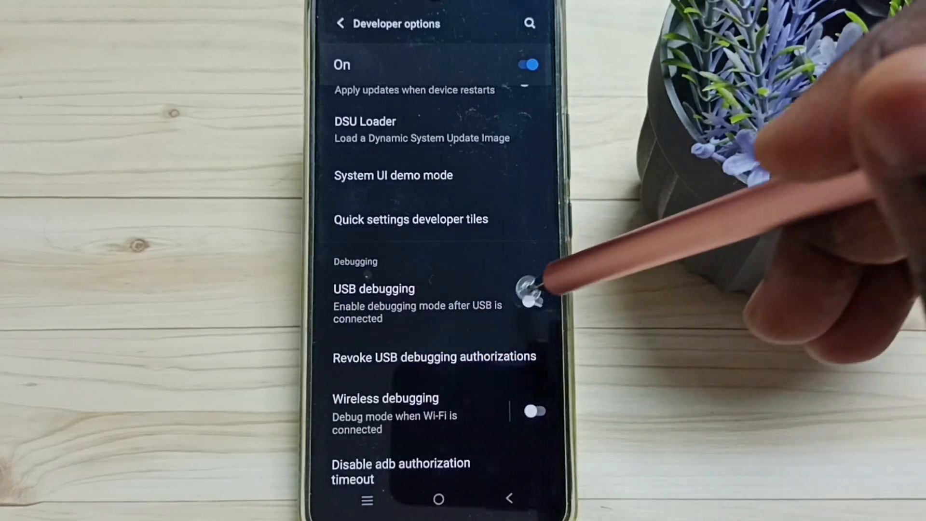
# Step: Toggle USB debugging on, then back off so it stays disabled
pyautogui.click(530, 301)
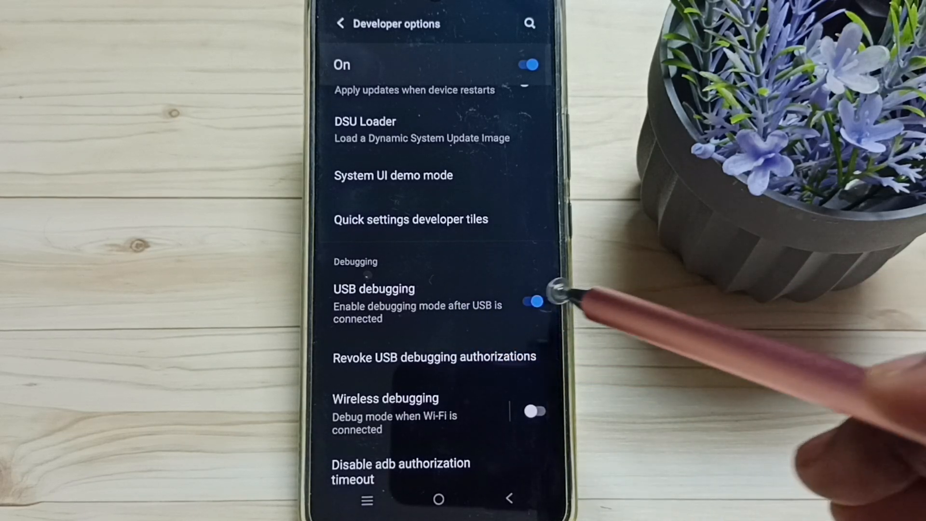
pyautogui.click(532, 301)
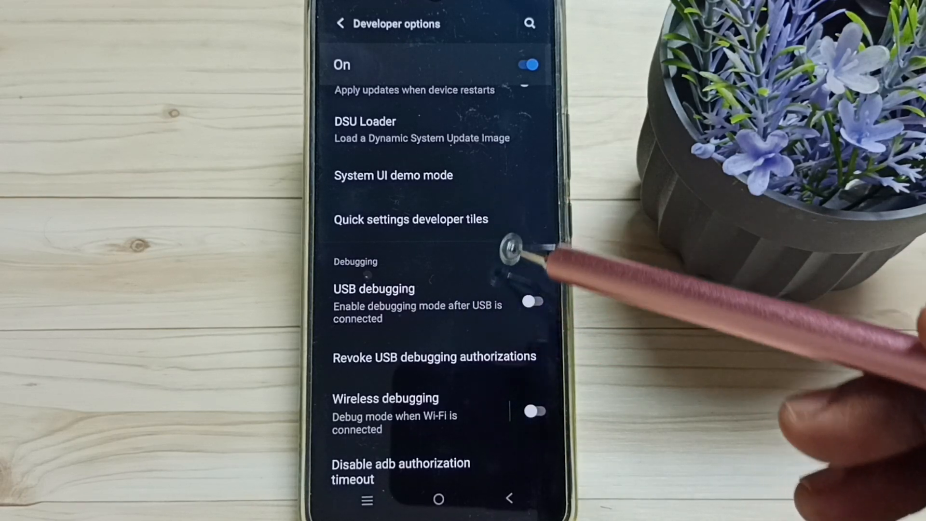
pyautogui.moveTo(520, 254)
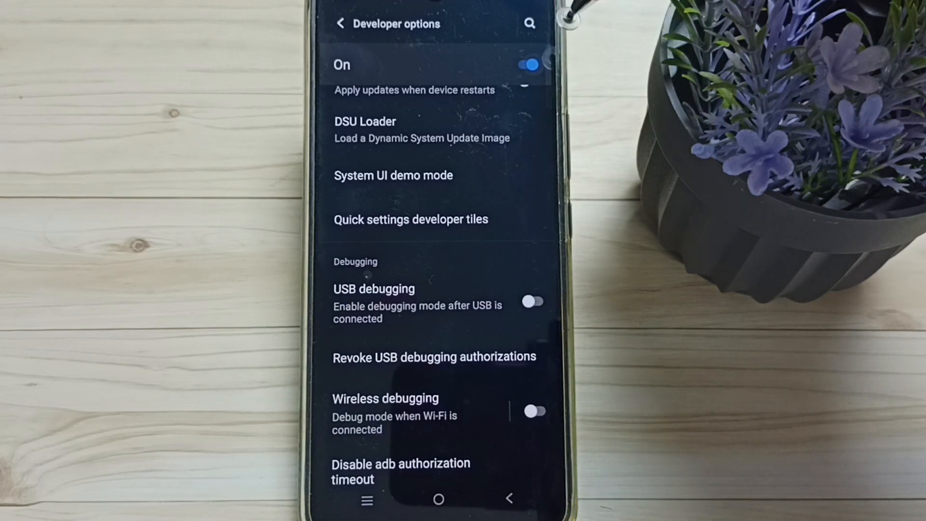
# Step: Turn the Developer options master switch off and return to the home screen
pyautogui.click(528, 66)
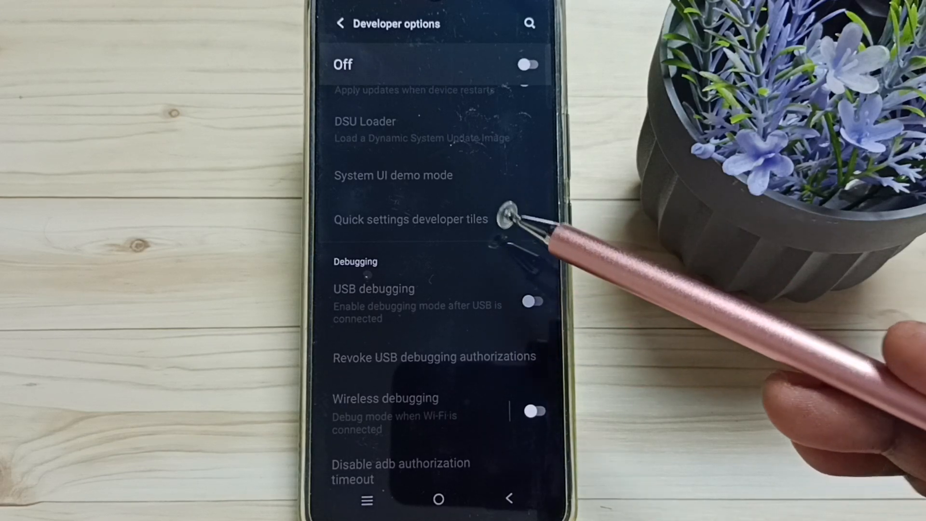
pyautogui.moveTo(520, 497)
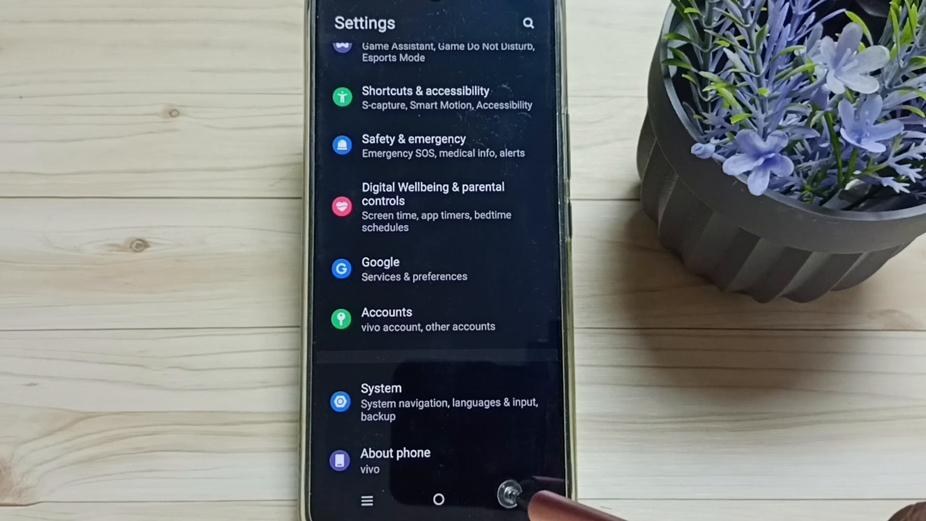
pyautogui.click(438, 500)
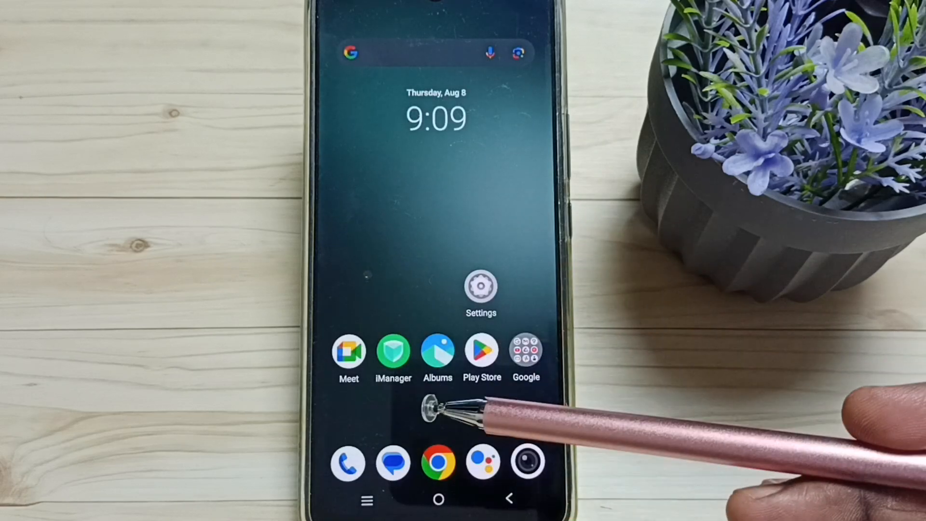